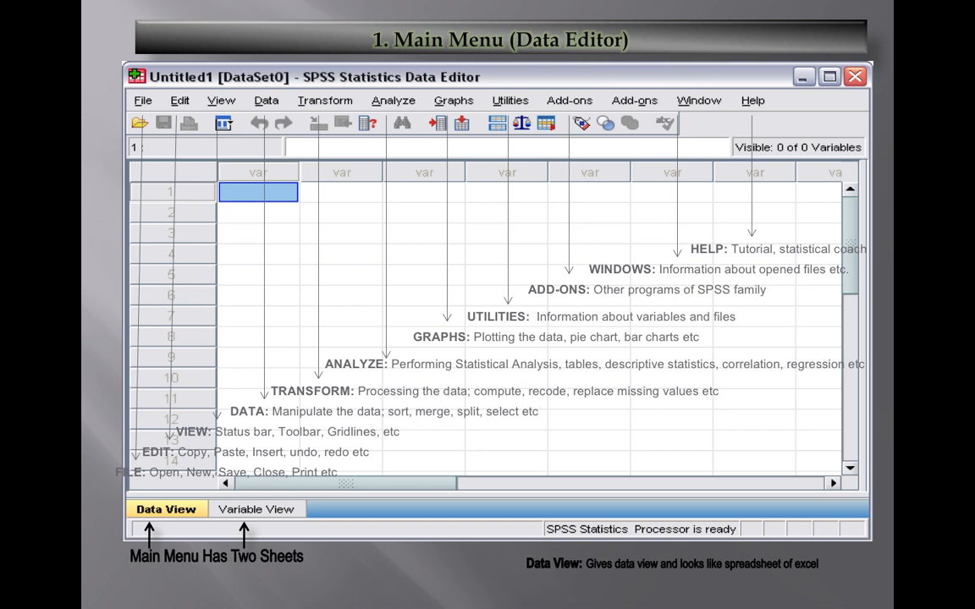
# - Advance the slideshow through the Variable View slide to the statistical procedures slide
pyautogui.click(257, 508)
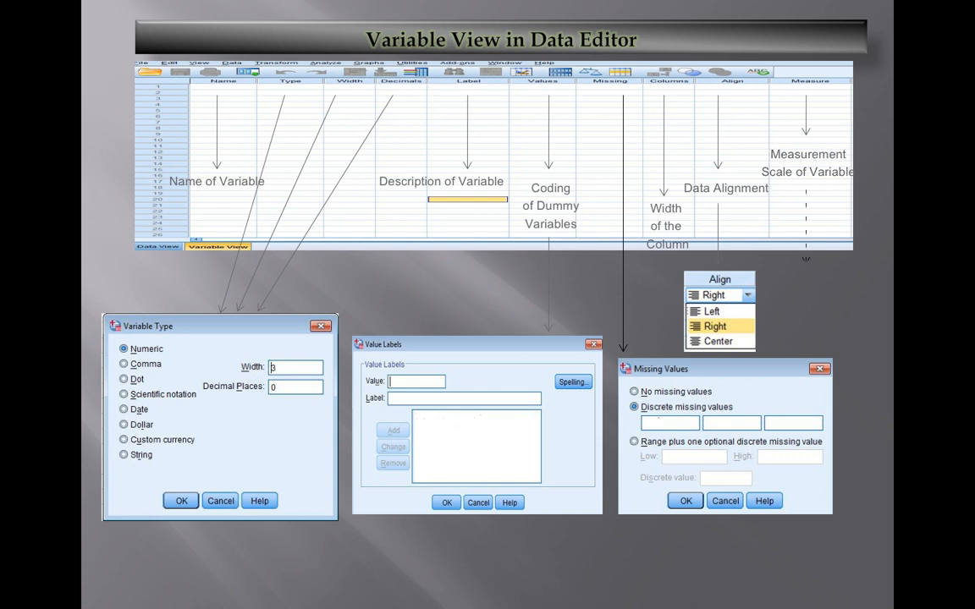
pyautogui.click(826, 294)
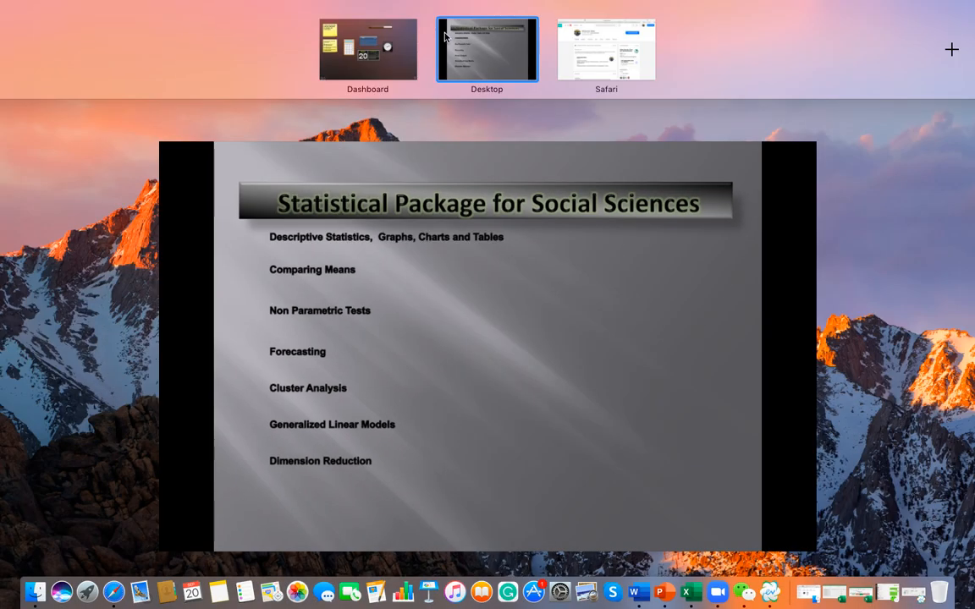
# - Return to the presentation window showing the Statistical Package for Social Sciences slide
pyautogui.click(485, 47)
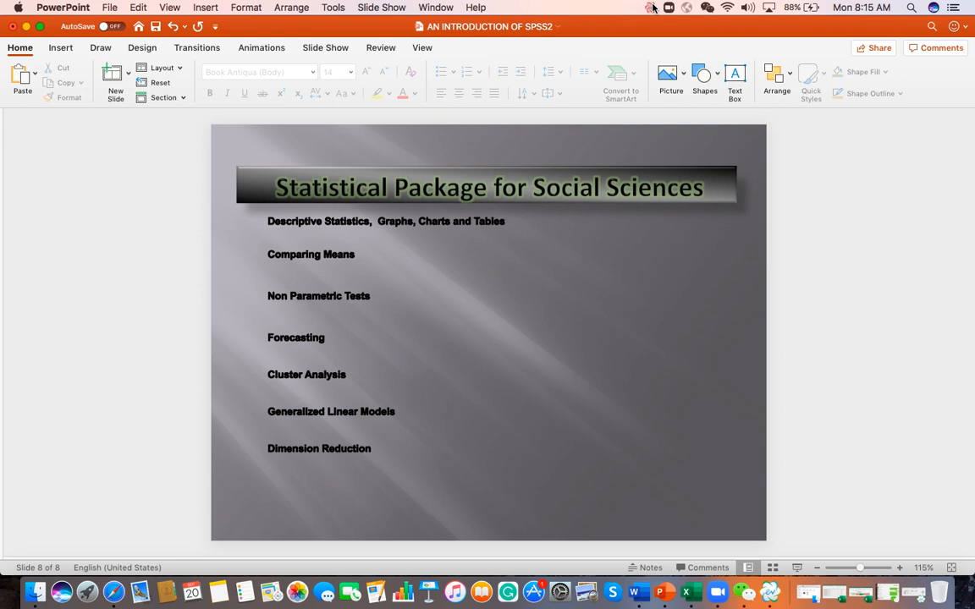
# - Exit the slideshow to Normal view on slide 8, Statistical Package for Social Sciences
pyautogui.click(653, 6)
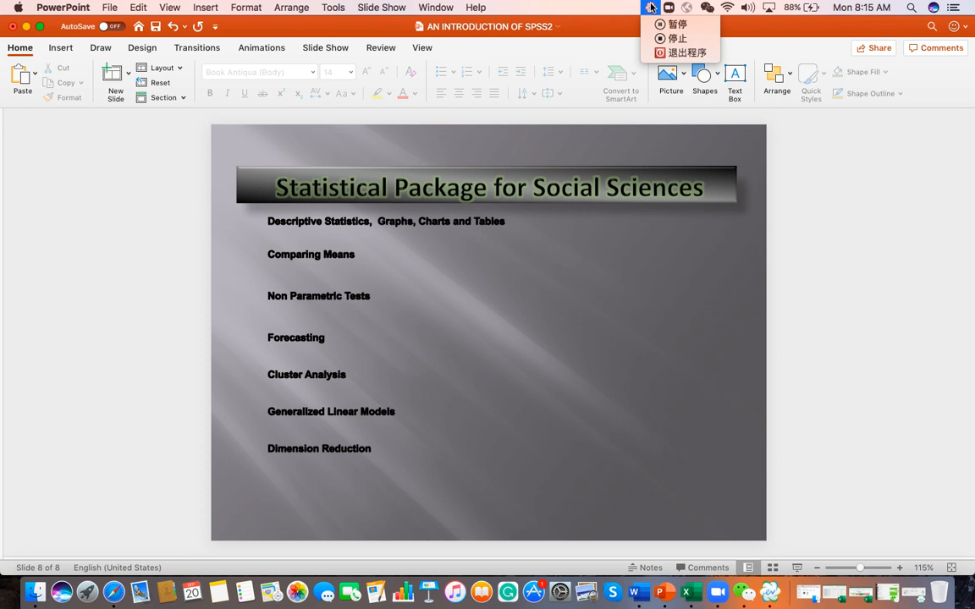
pyautogui.moveTo(674, 25)
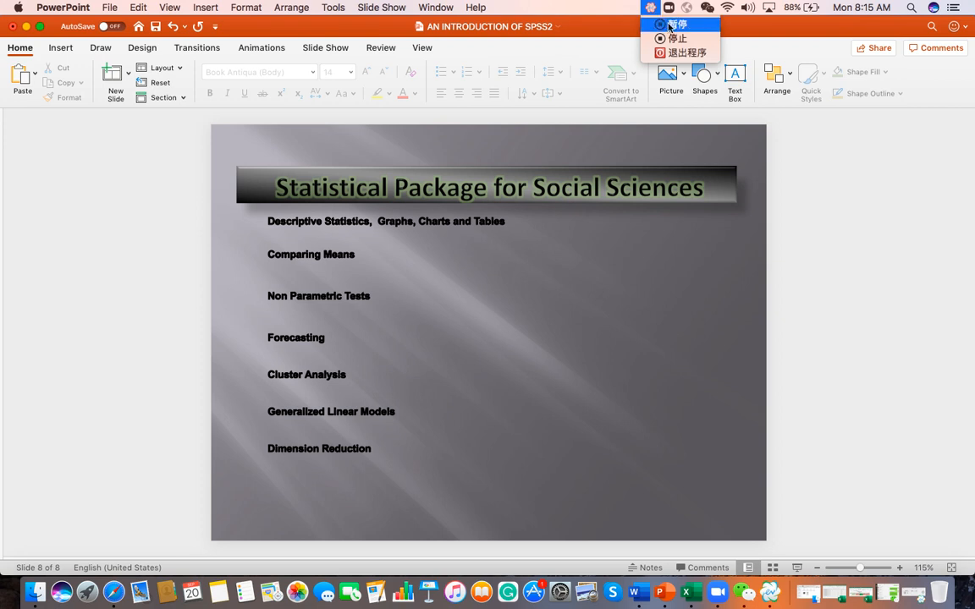